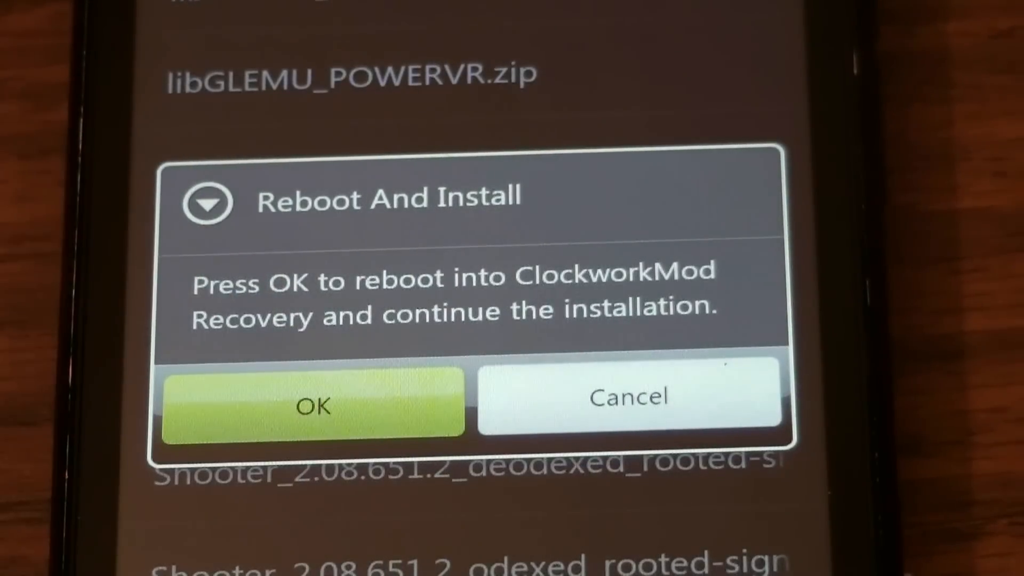
# - Confirm Reboot And Install with OK so the phone restarts into ClockworkMod Recovery
pyautogui.click(314, 403)
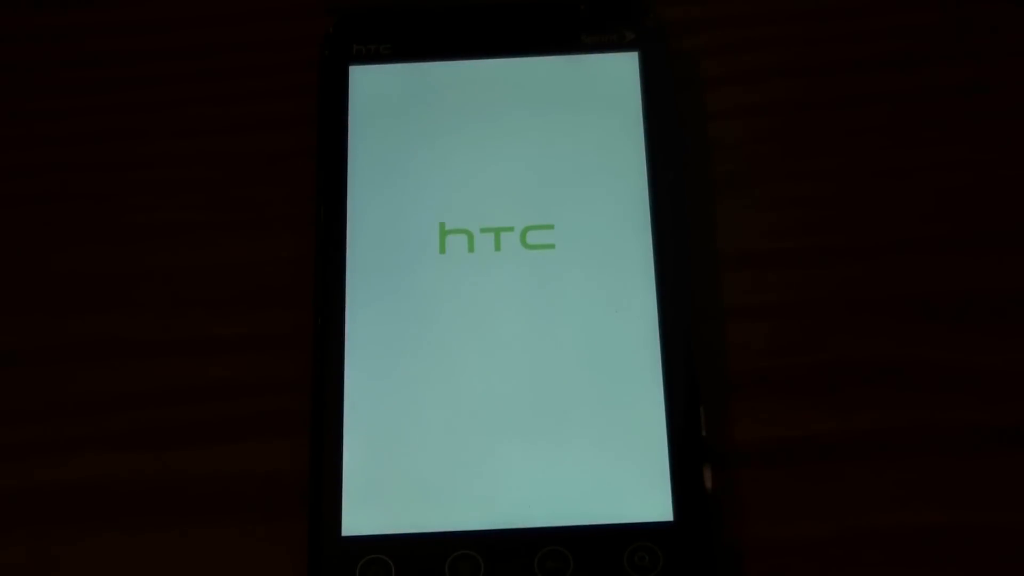